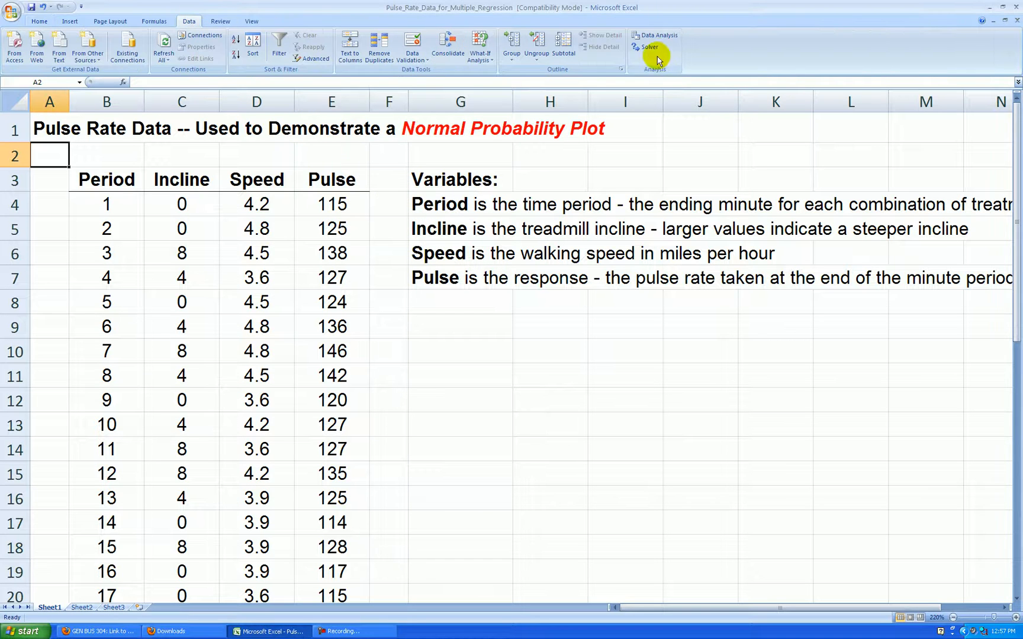
# - Open the Data Analysis tool list to start a Pulse-on-Incline-and-Speed regression
pyautogui.click(656, 36)
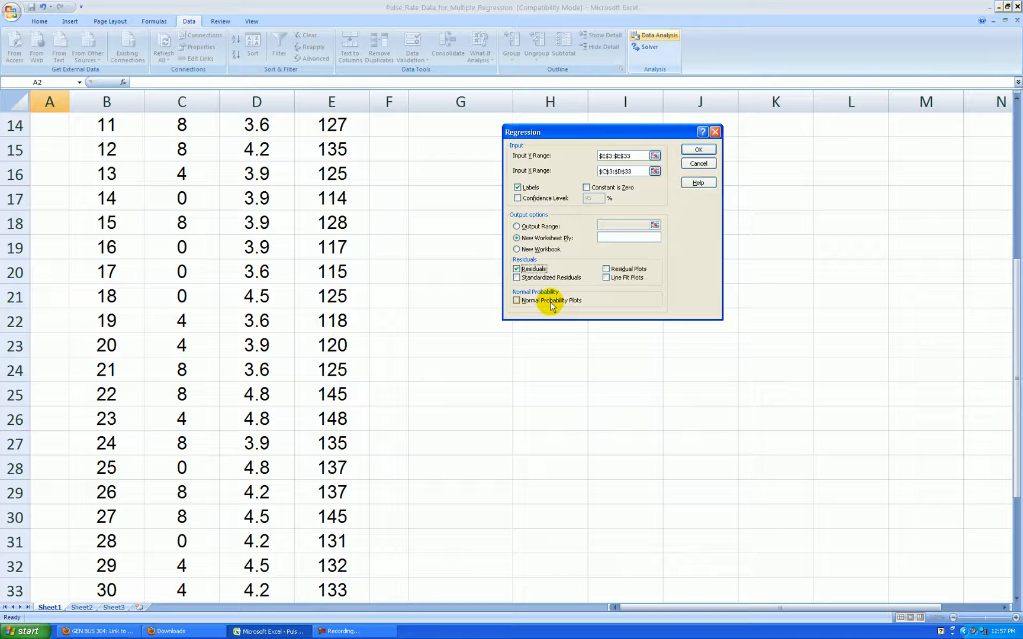
pyautogui.moveTo(612, 305)
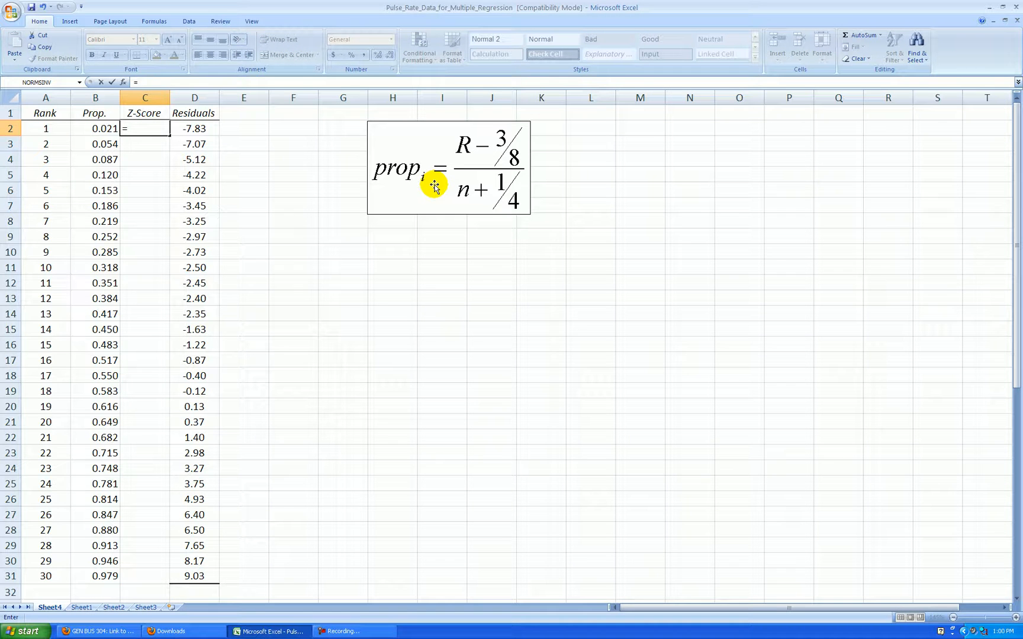
# - Enter =NORMSINV(B2) in C2 to get the z-score
pyautogui.write('=normsinv(')
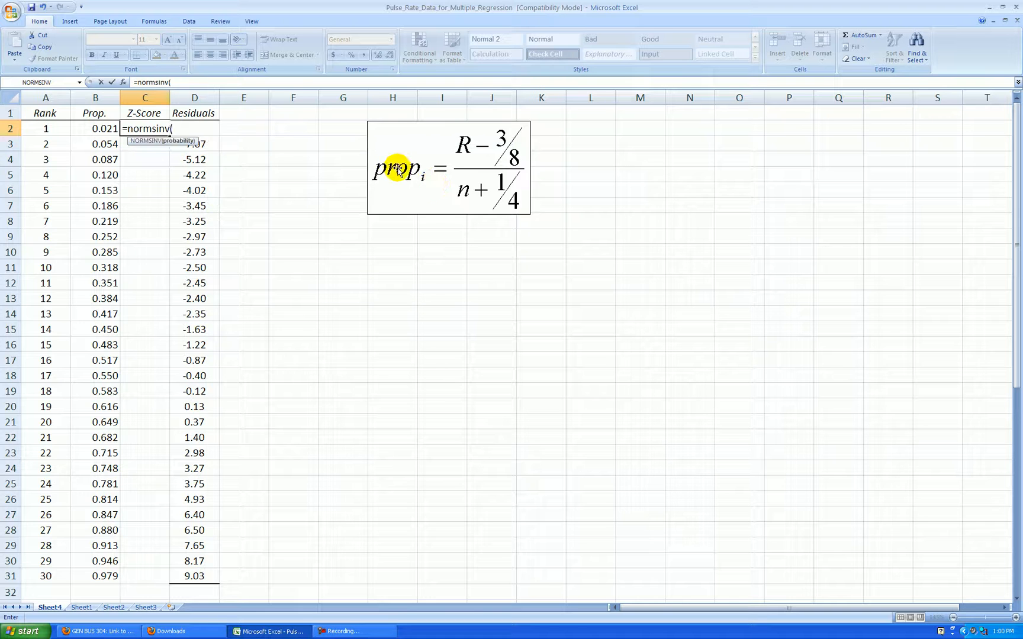
pyautogui.click(94, 129)
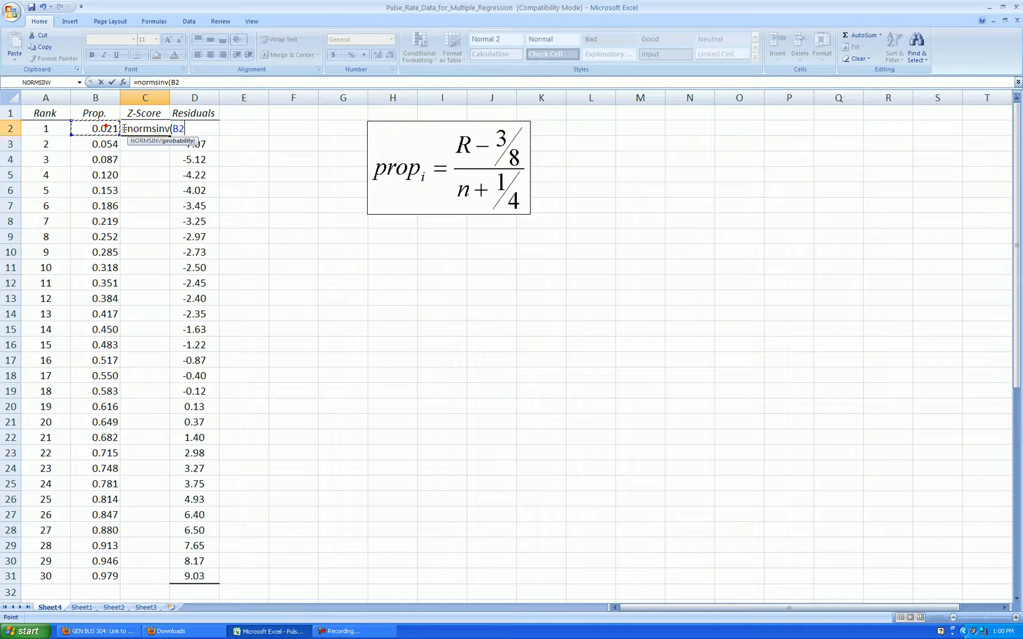
pyautogui.press('Return')
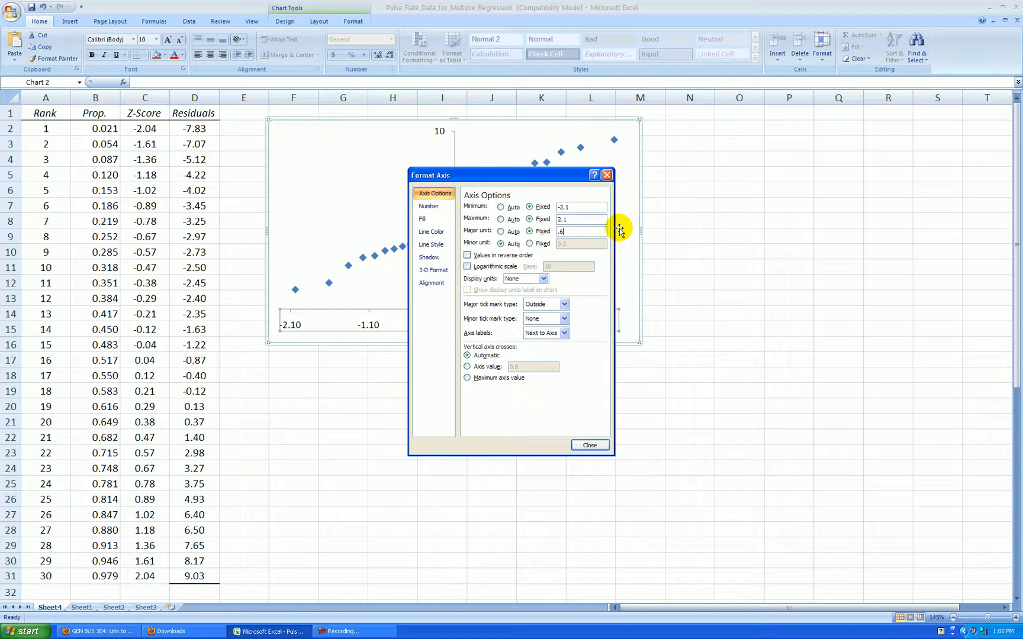
# - Format the horizontal axis to run from -2.1 to 2.1 with a fixed major unit
pyautogui.click(588, 445)
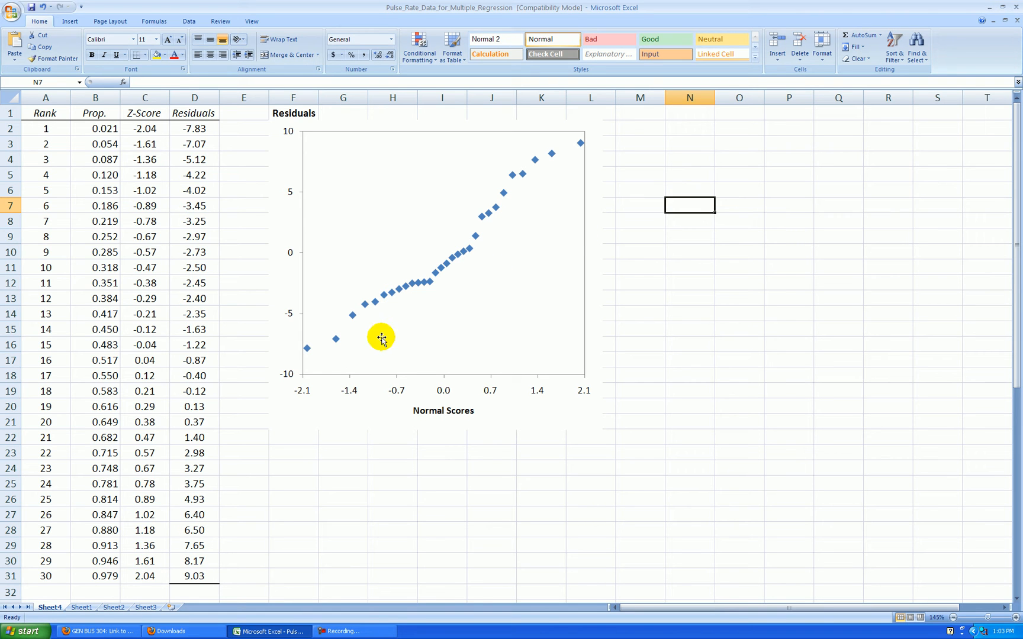